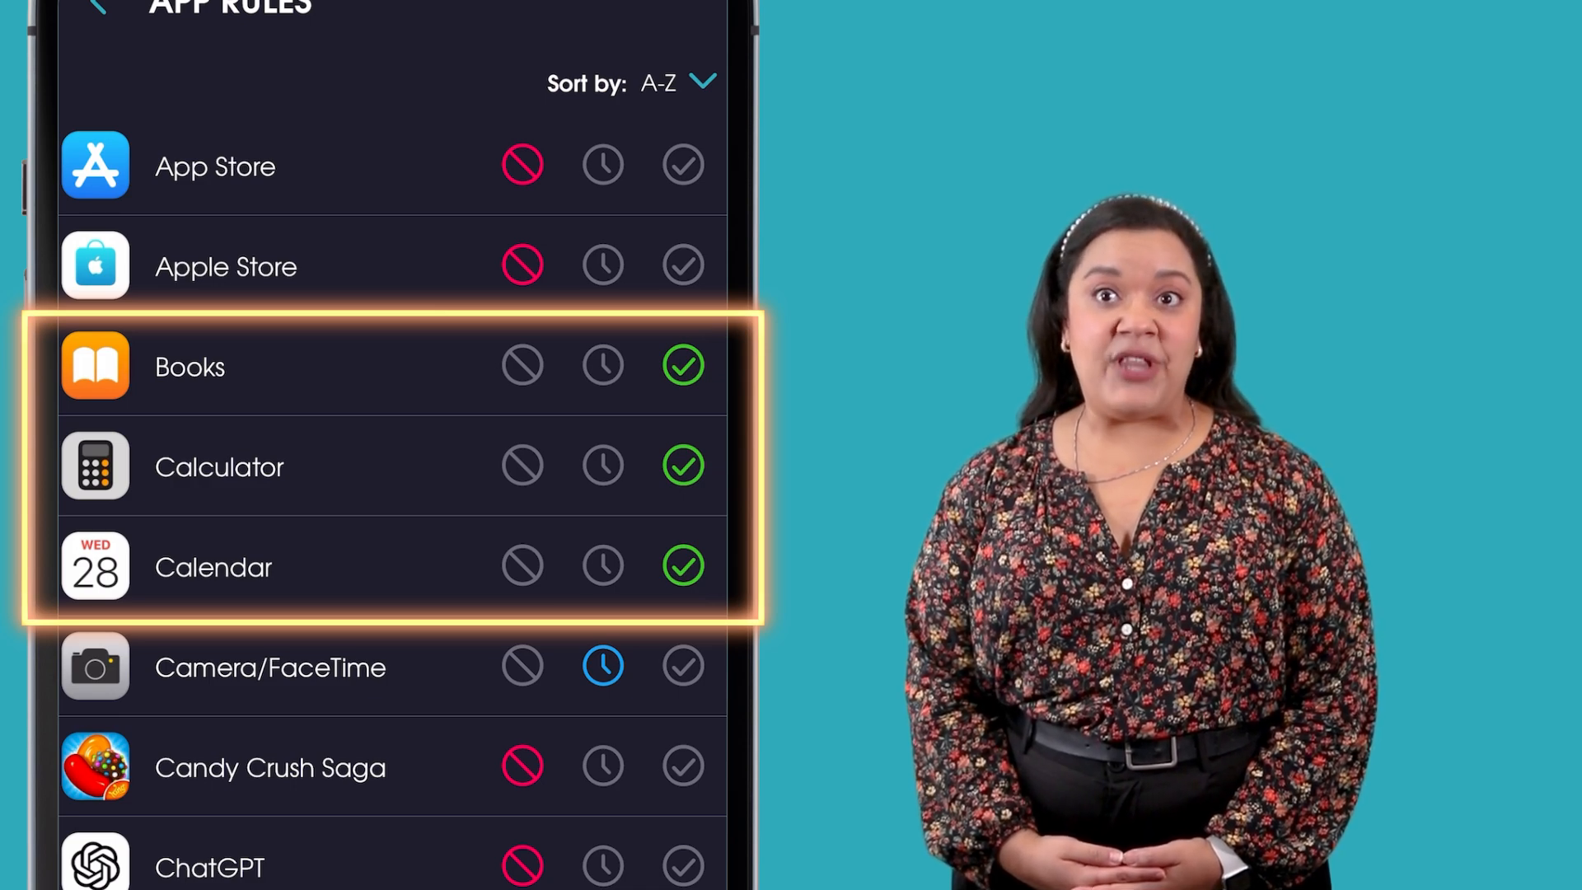
Step: Scroll the App Rules list showing Books, Calculator and Calendar allowed and games blocked
{"action": "scroll", "scroll_direction": "down", "scroll_amount": 3}
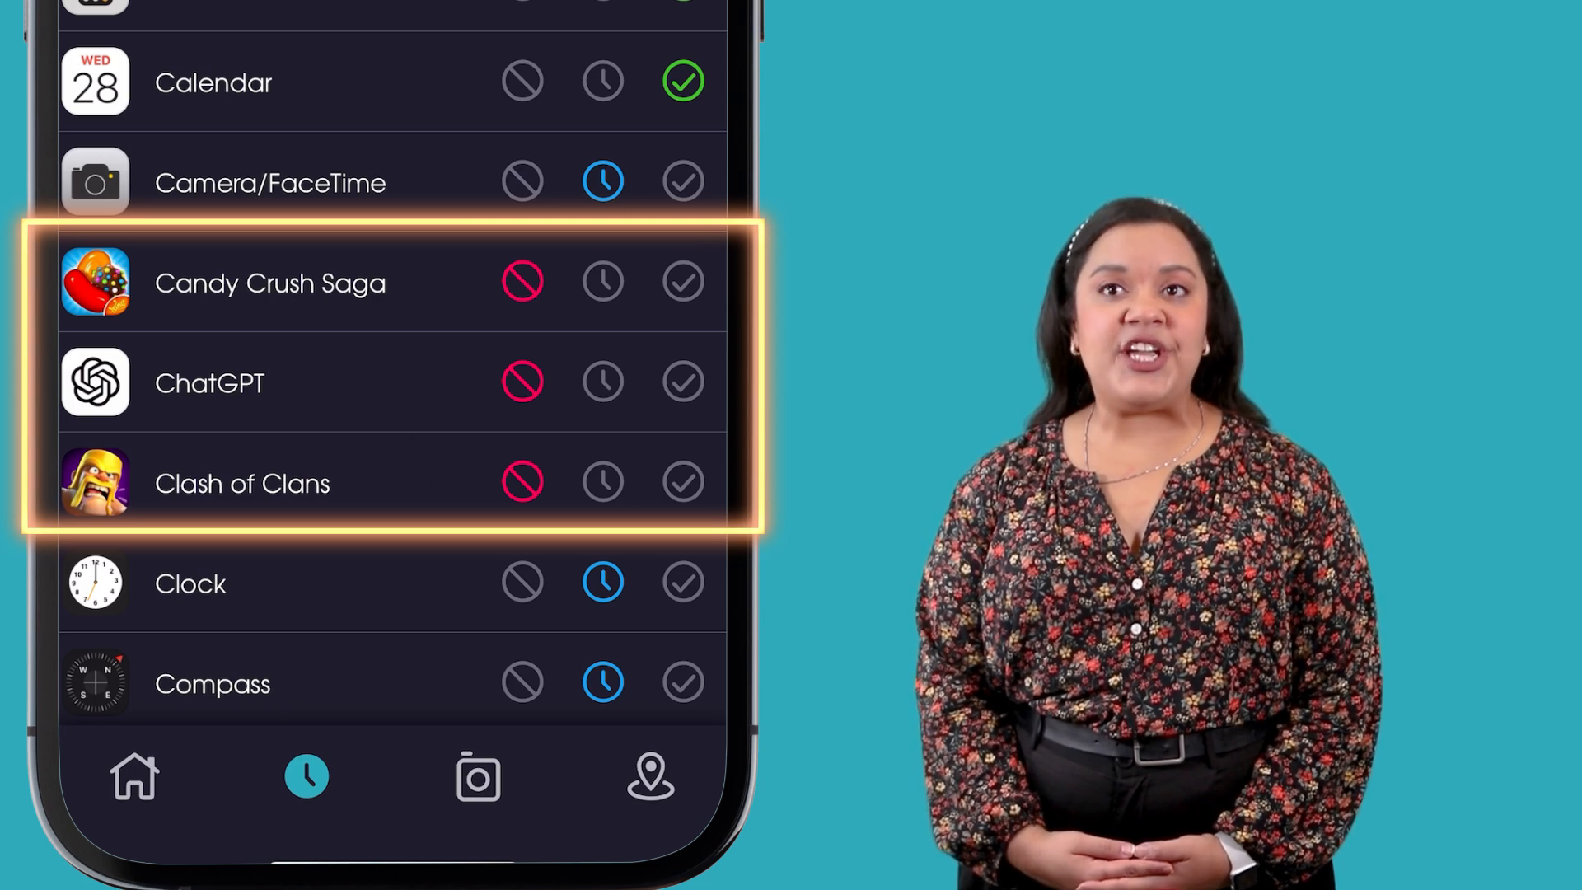
{"action": "scroll", "scroll_direction": "down", "scroll_amount": 3}
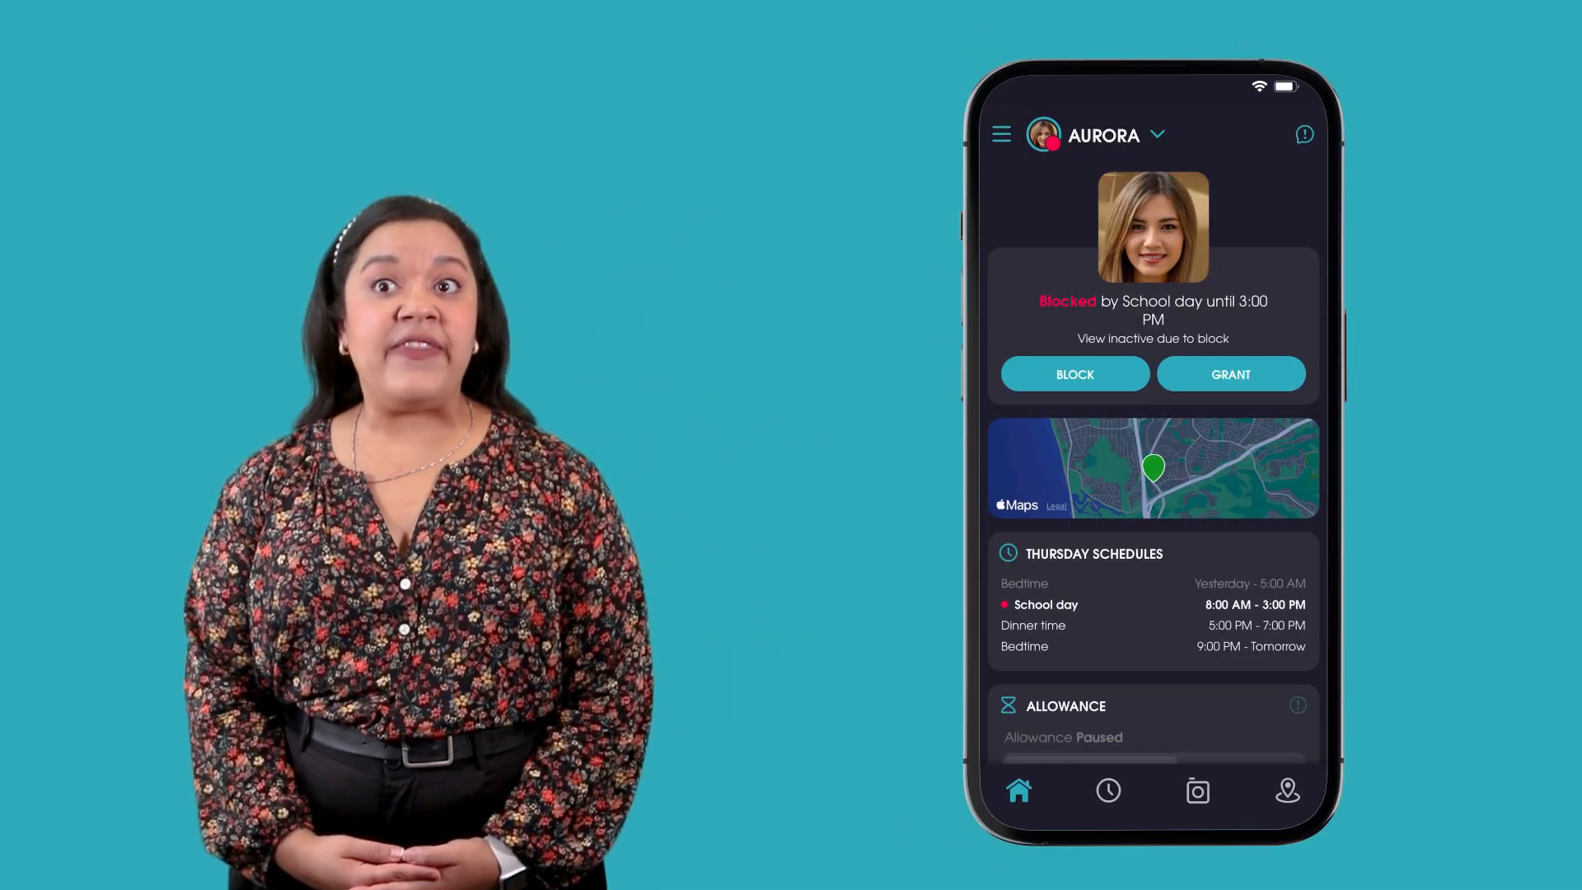
Step: Scroll the dashboard, open the App Rules card and scroll through the app list
{"action": "scroll", "scroll_direction": "down", "scroll_amount": 3}
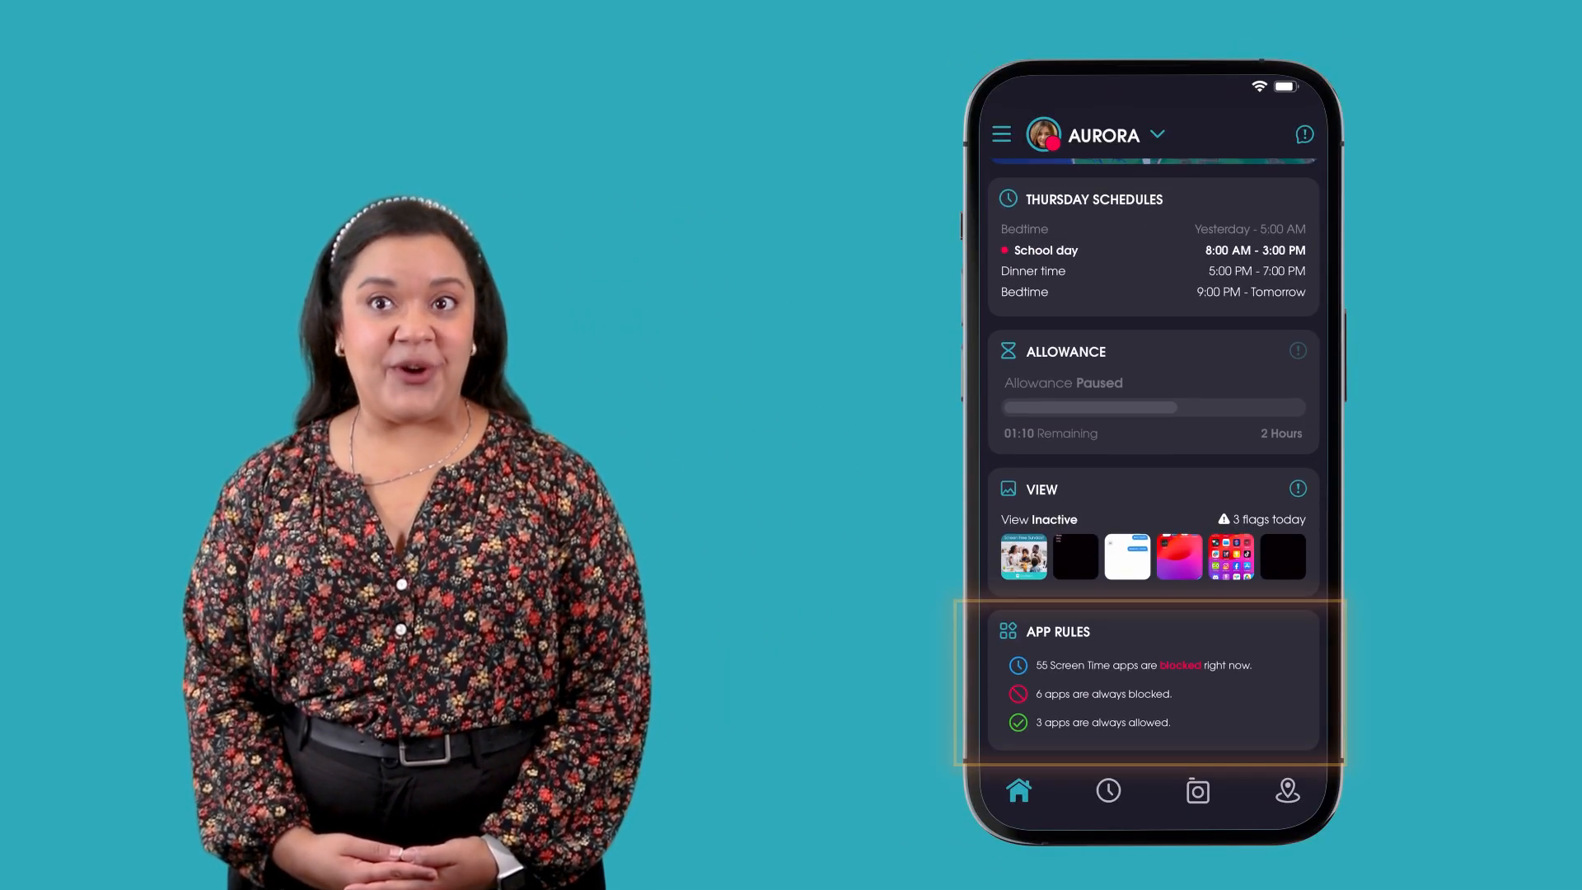
{"action": "left_click", "coordinate": [1057, 631]}
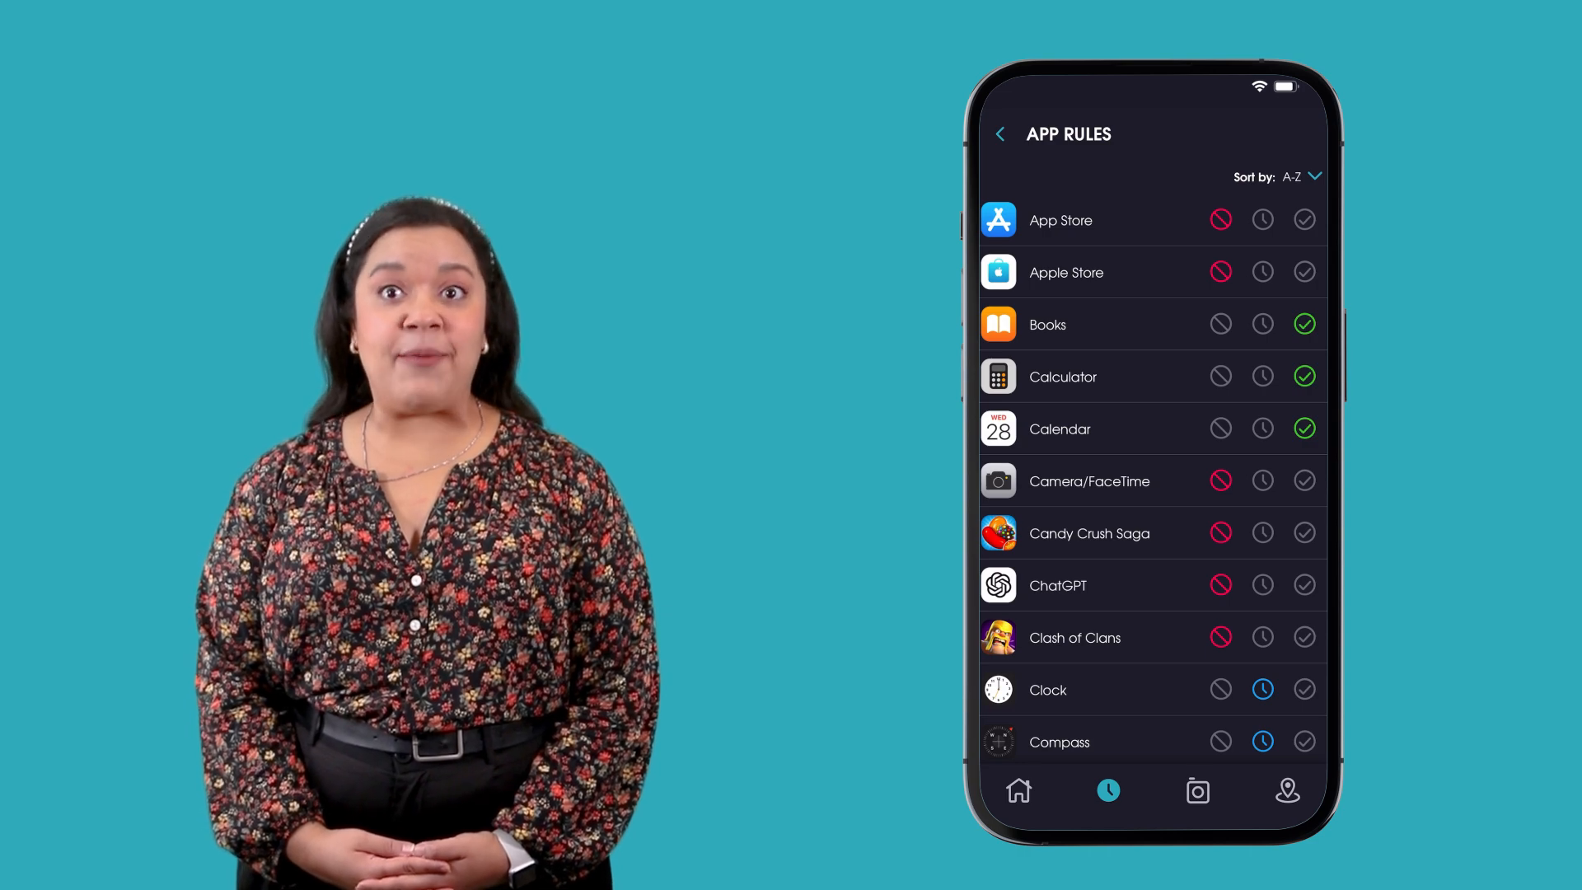
{"action": "scroll", "scroll_direction": "down", "scroll_amount": 3}
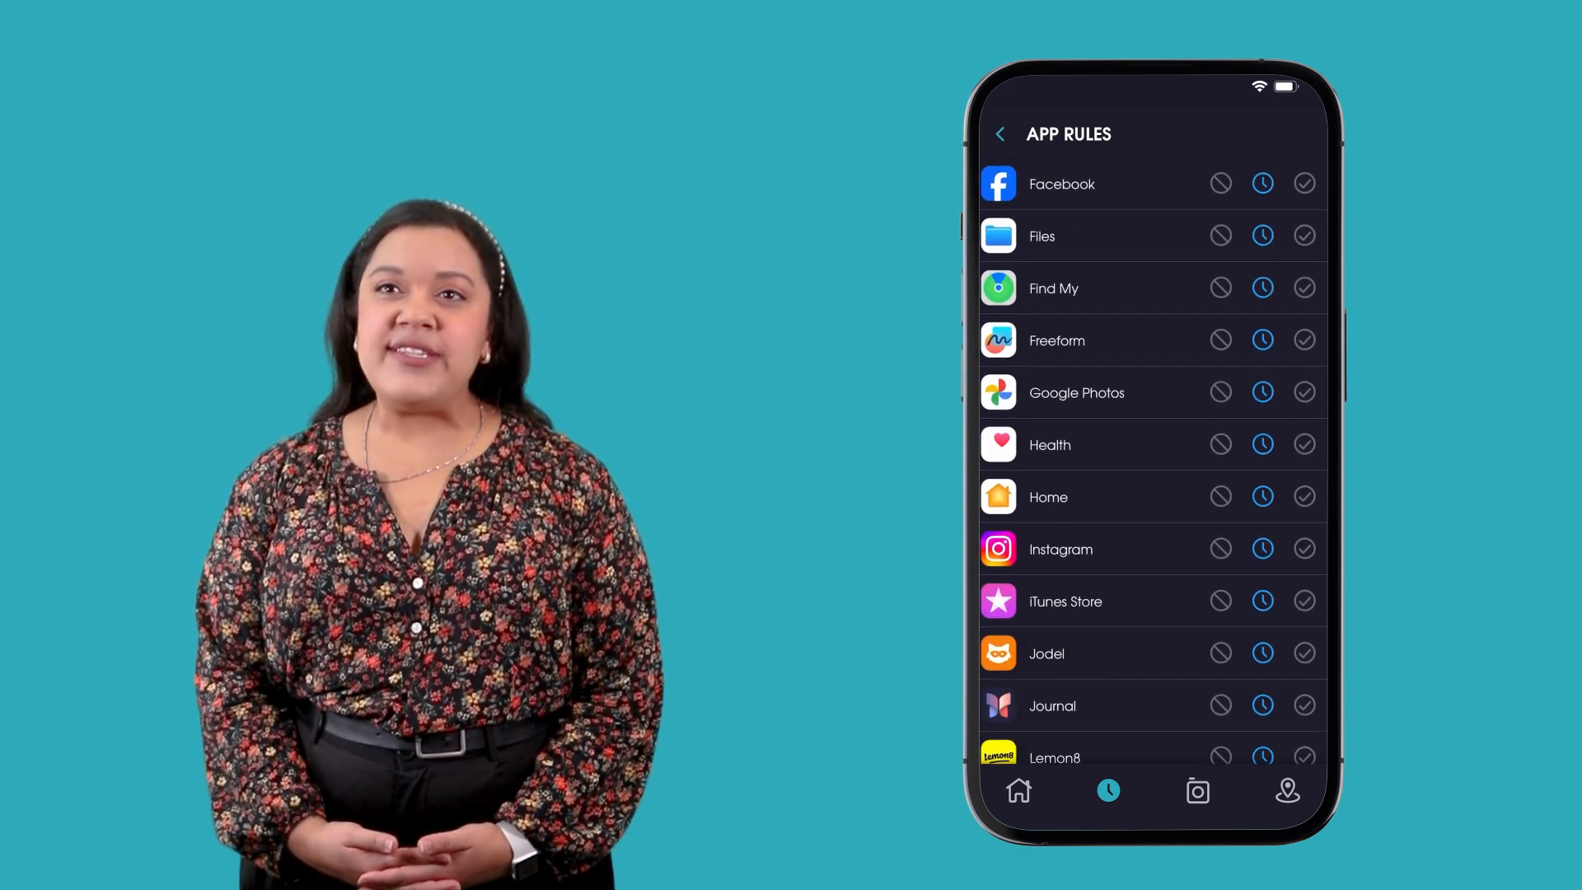
{"action": "scroll", "scroll_direction": "down", "scroll_amount": 3}
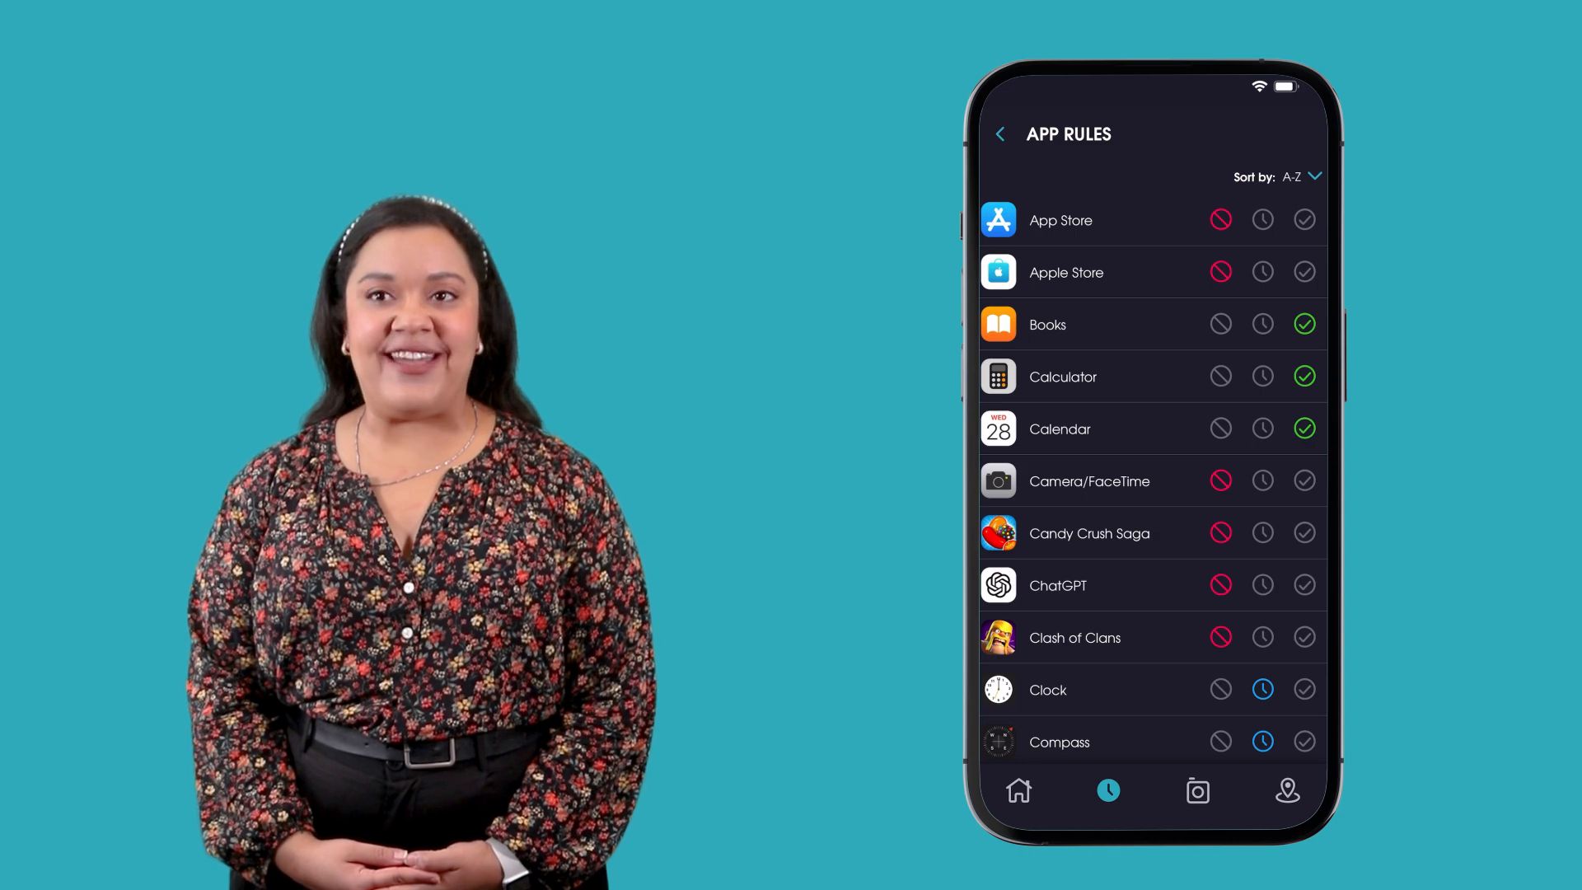
Step: Review the Sort by dialog, confirm with OK, and go back to the Home dashboard
{"action": "left_click", "coordinate": [1262, 219]}
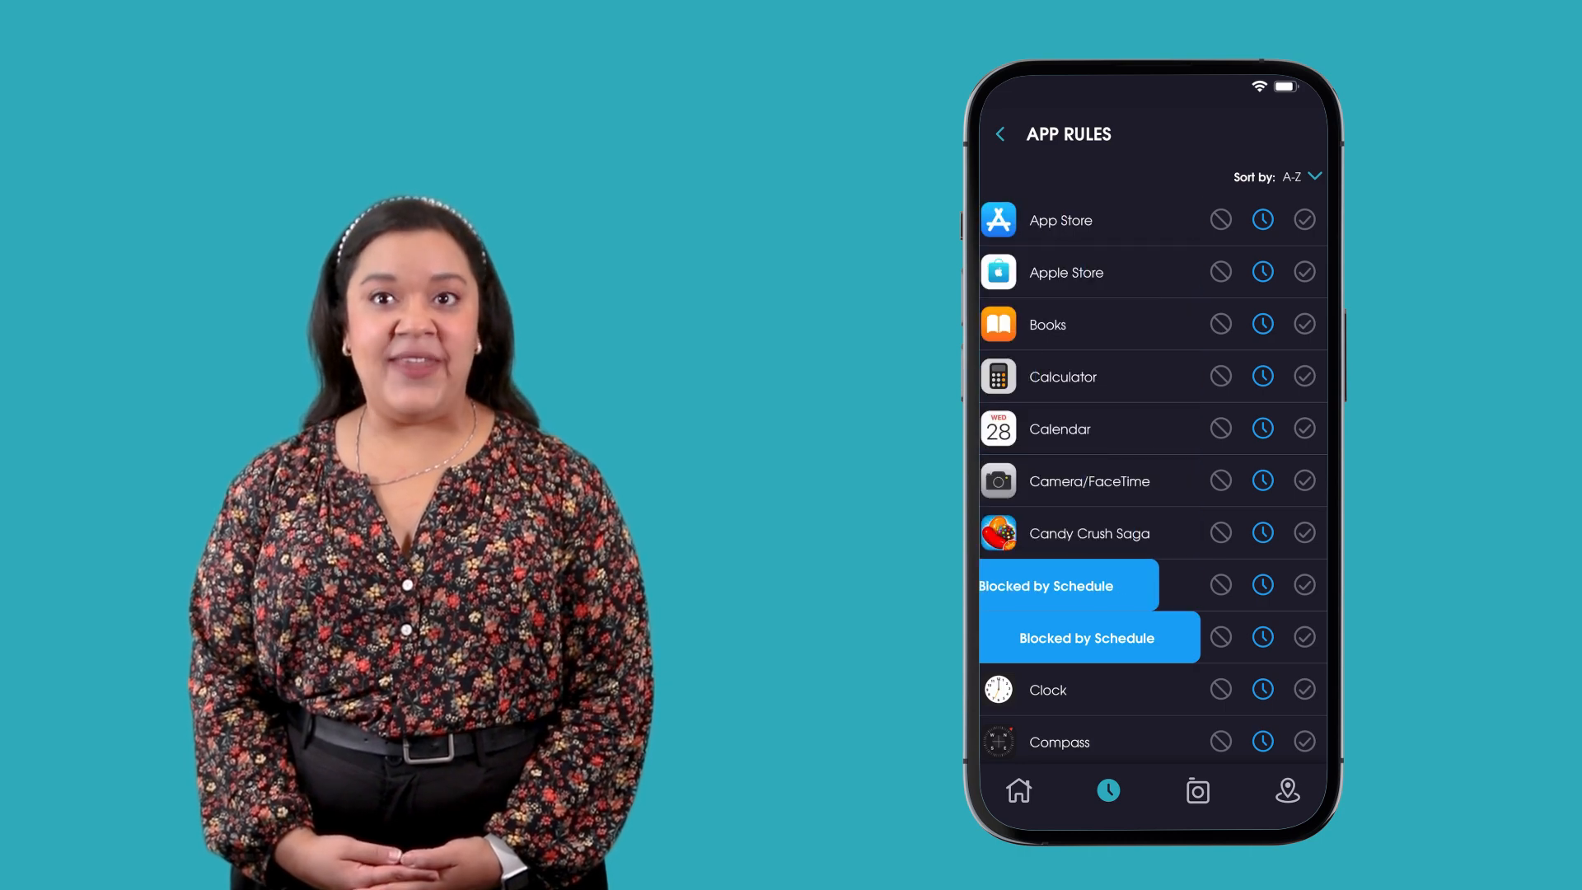
{"action": "left_click", "coordinate": [1315, 176]}
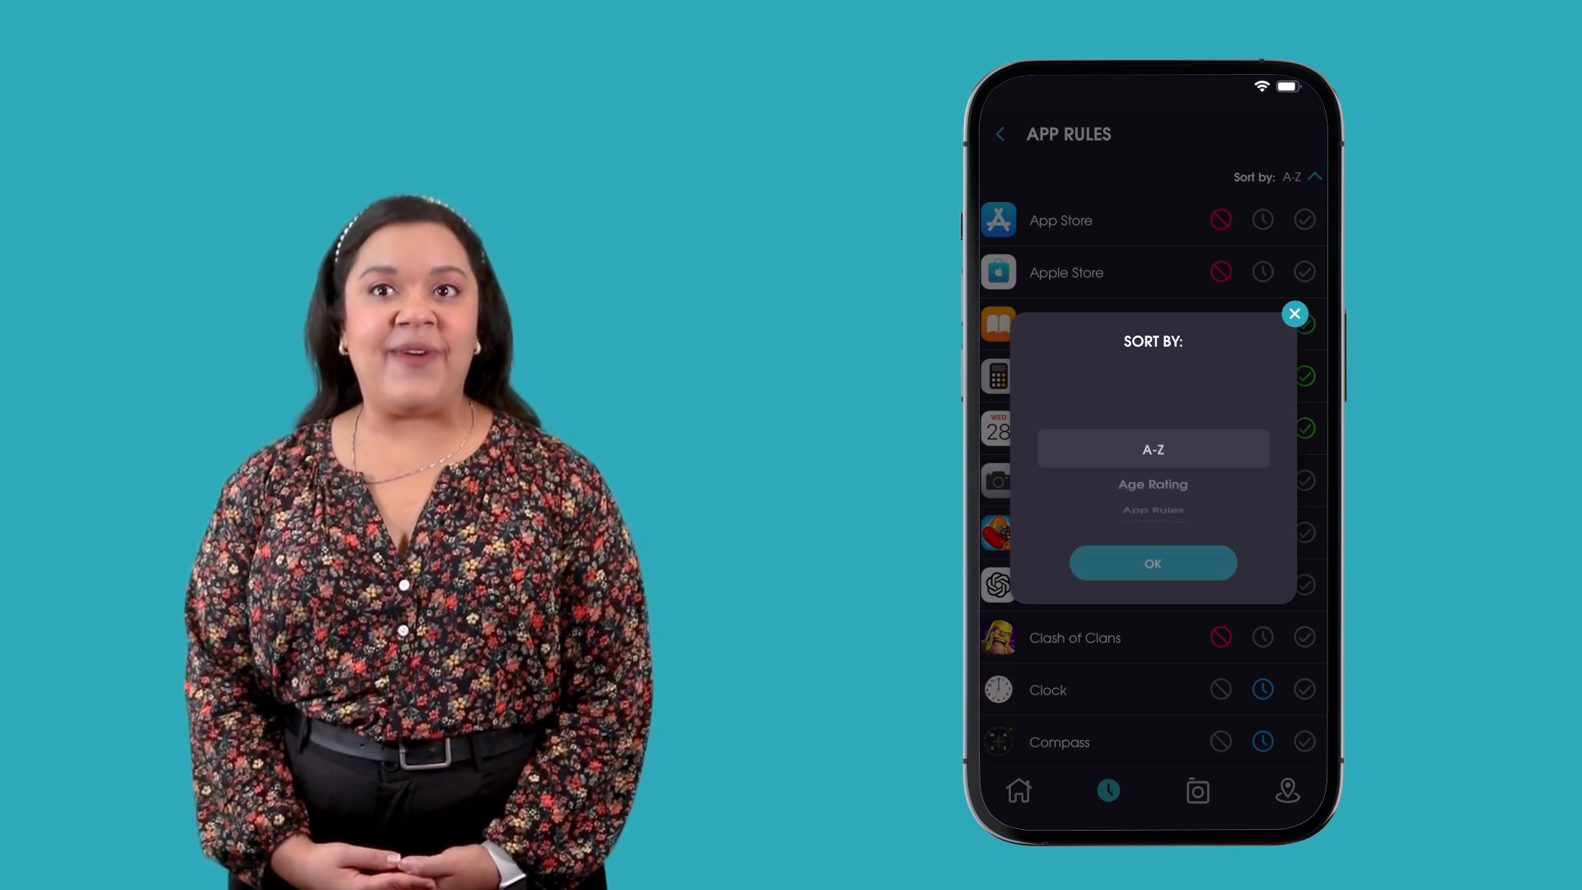
{"action": "left_click", "coordinate": [1152, 562]}
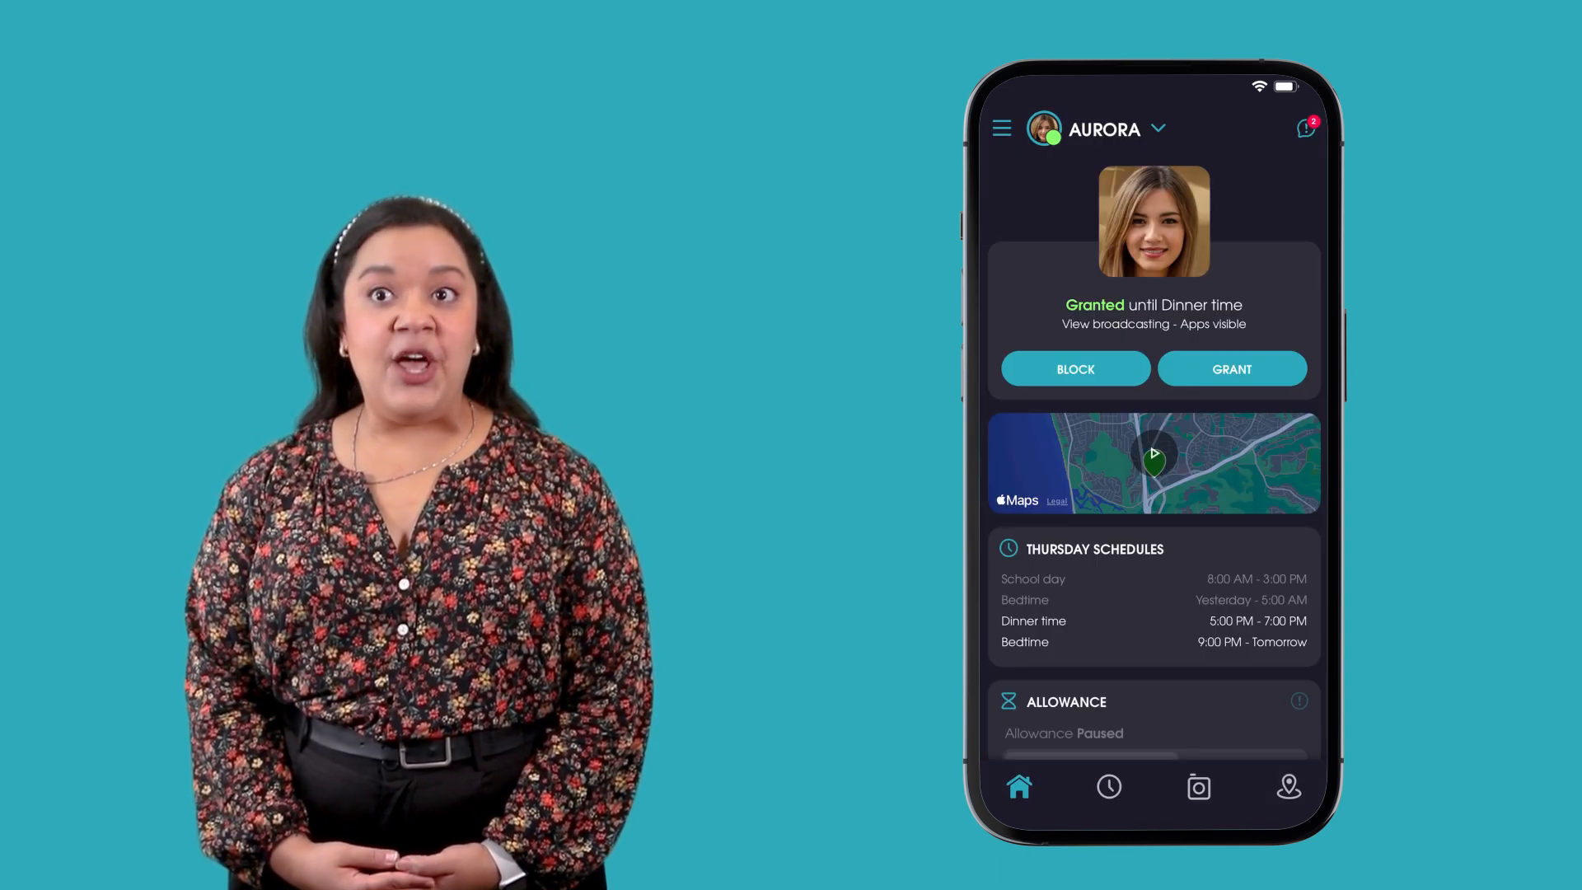
Step: Open App Rules to show Apple Store's Permissions and Information sheet
{"action": "left_click", "coordinate": [1304, 130]}
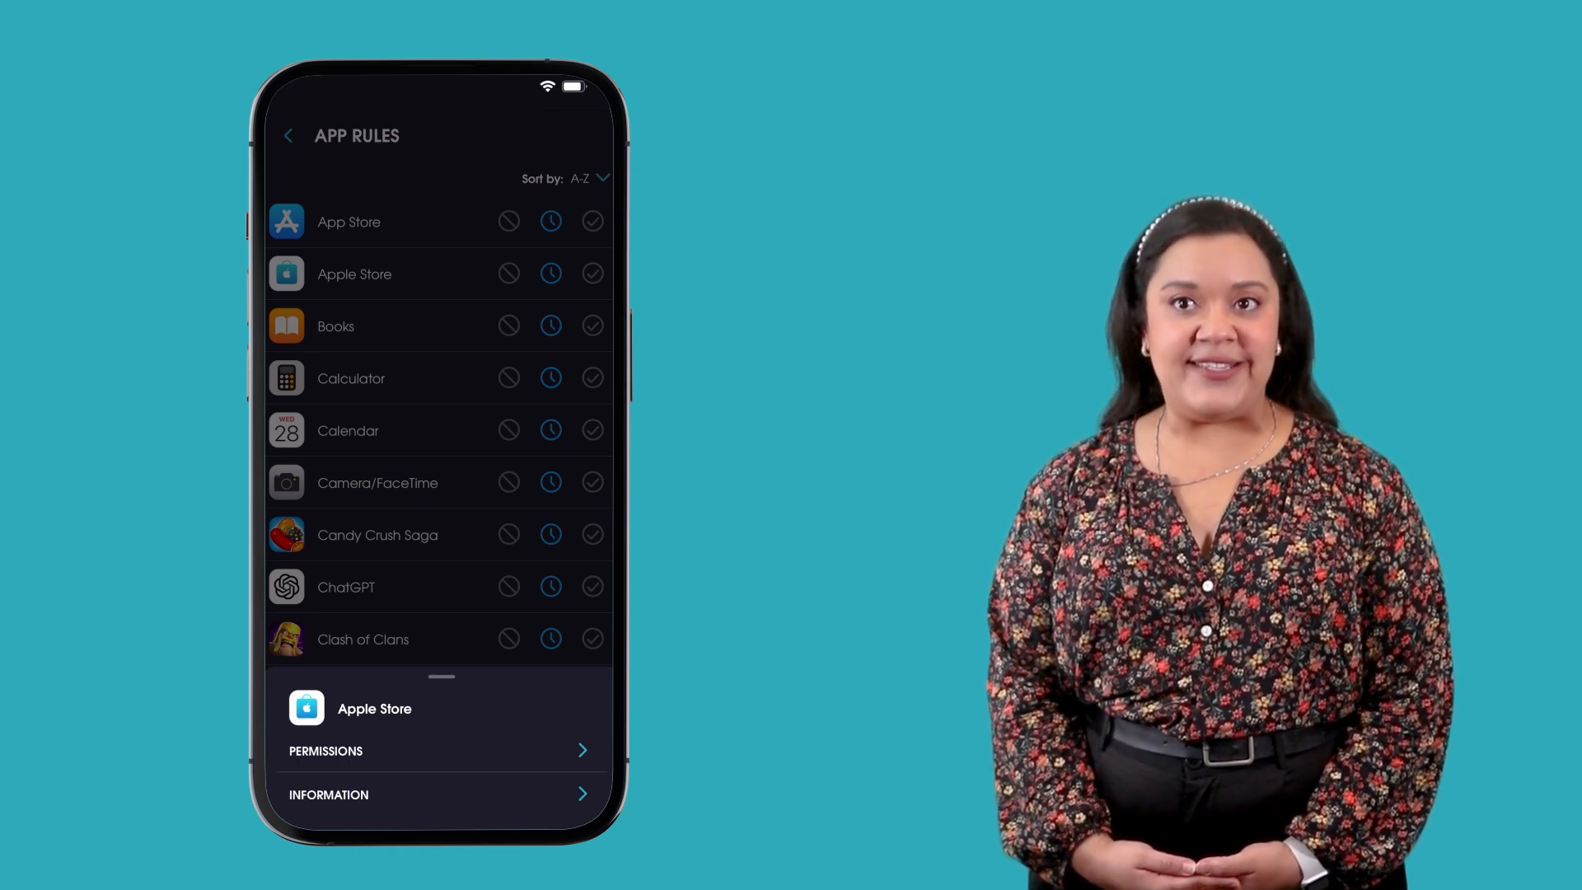
Step: View Apple Store's Shopping category, Ages 4+ rating, screenshots and description, then go back
{"action": "left_click", "coordinate": [374, 708]}
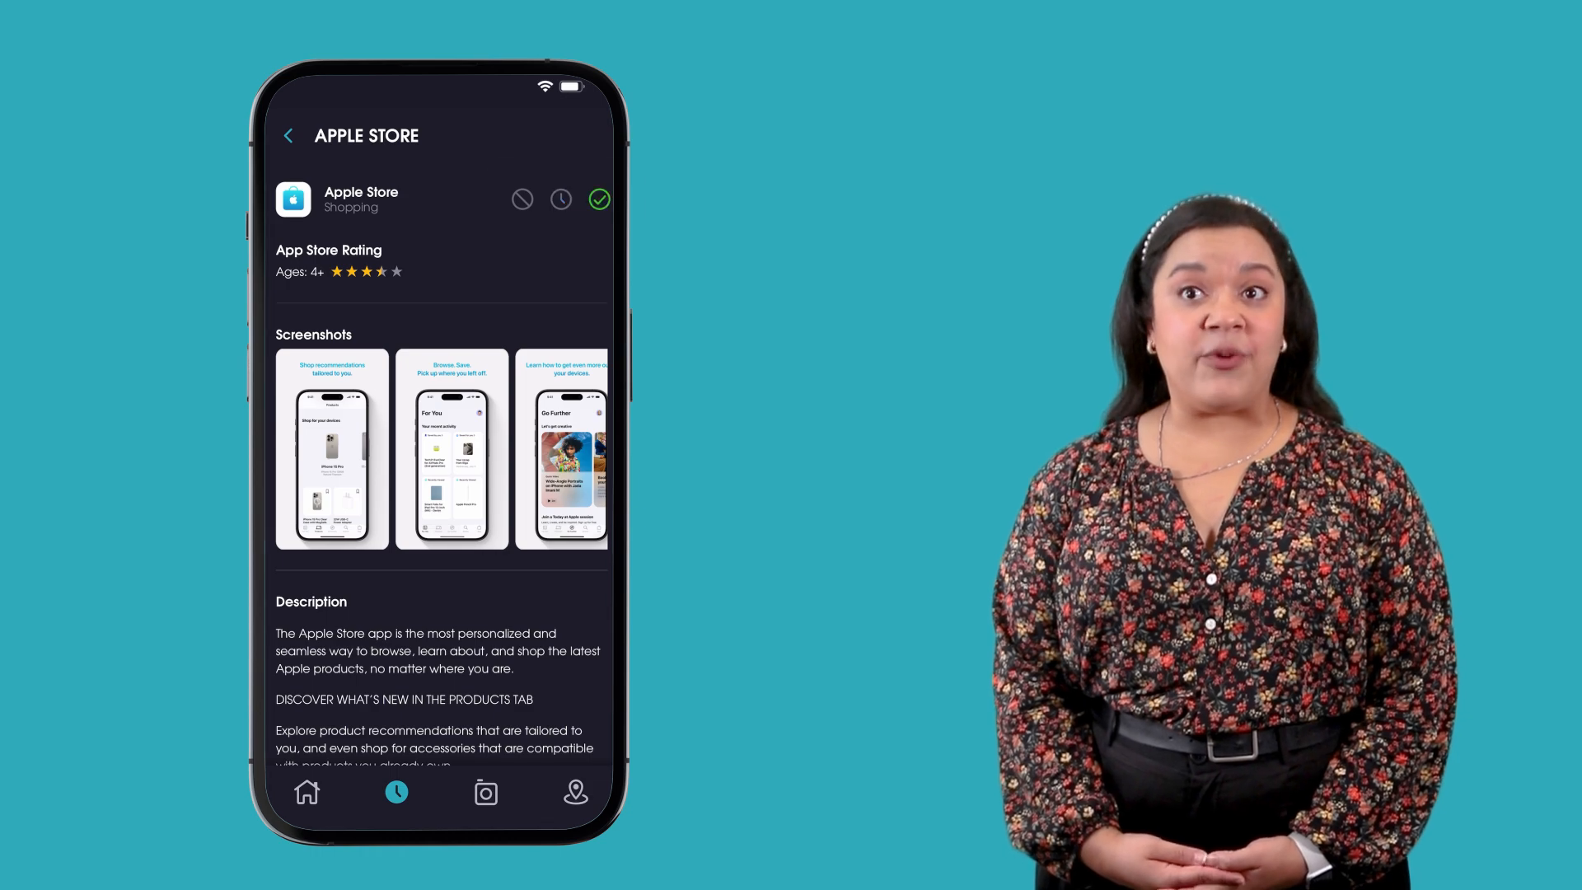
{"action": "left_click", "coordinate": [288, 135]}
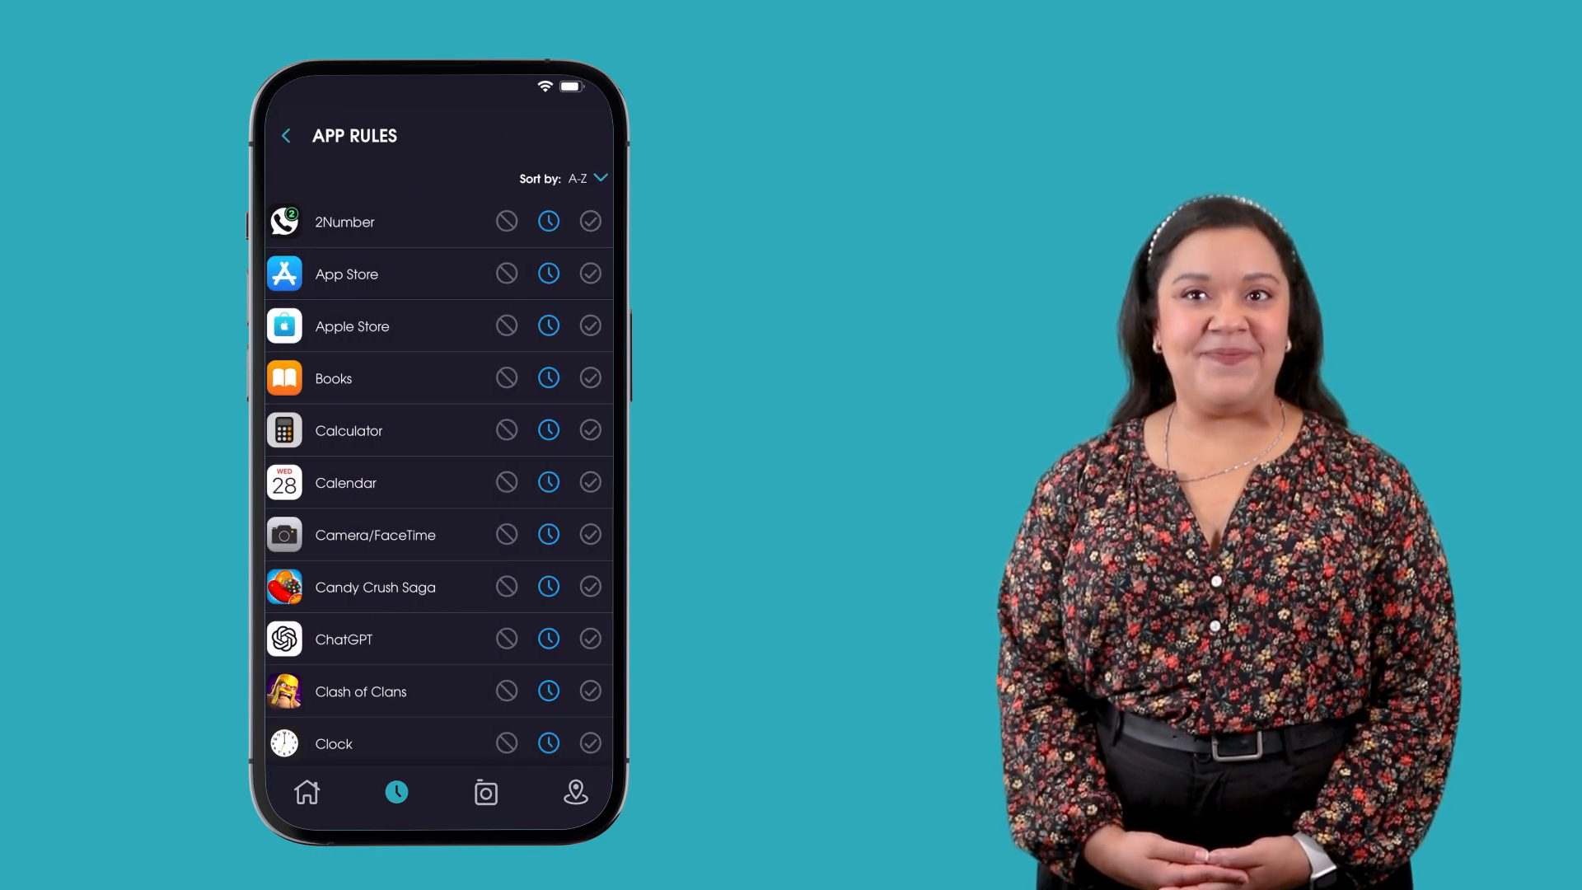
Step: Toggle Apple Store's Bedtime, Dinner time and School day blocks, then set it Always Blocked
{"action": "left_click", "coordinate": [548, 326]}
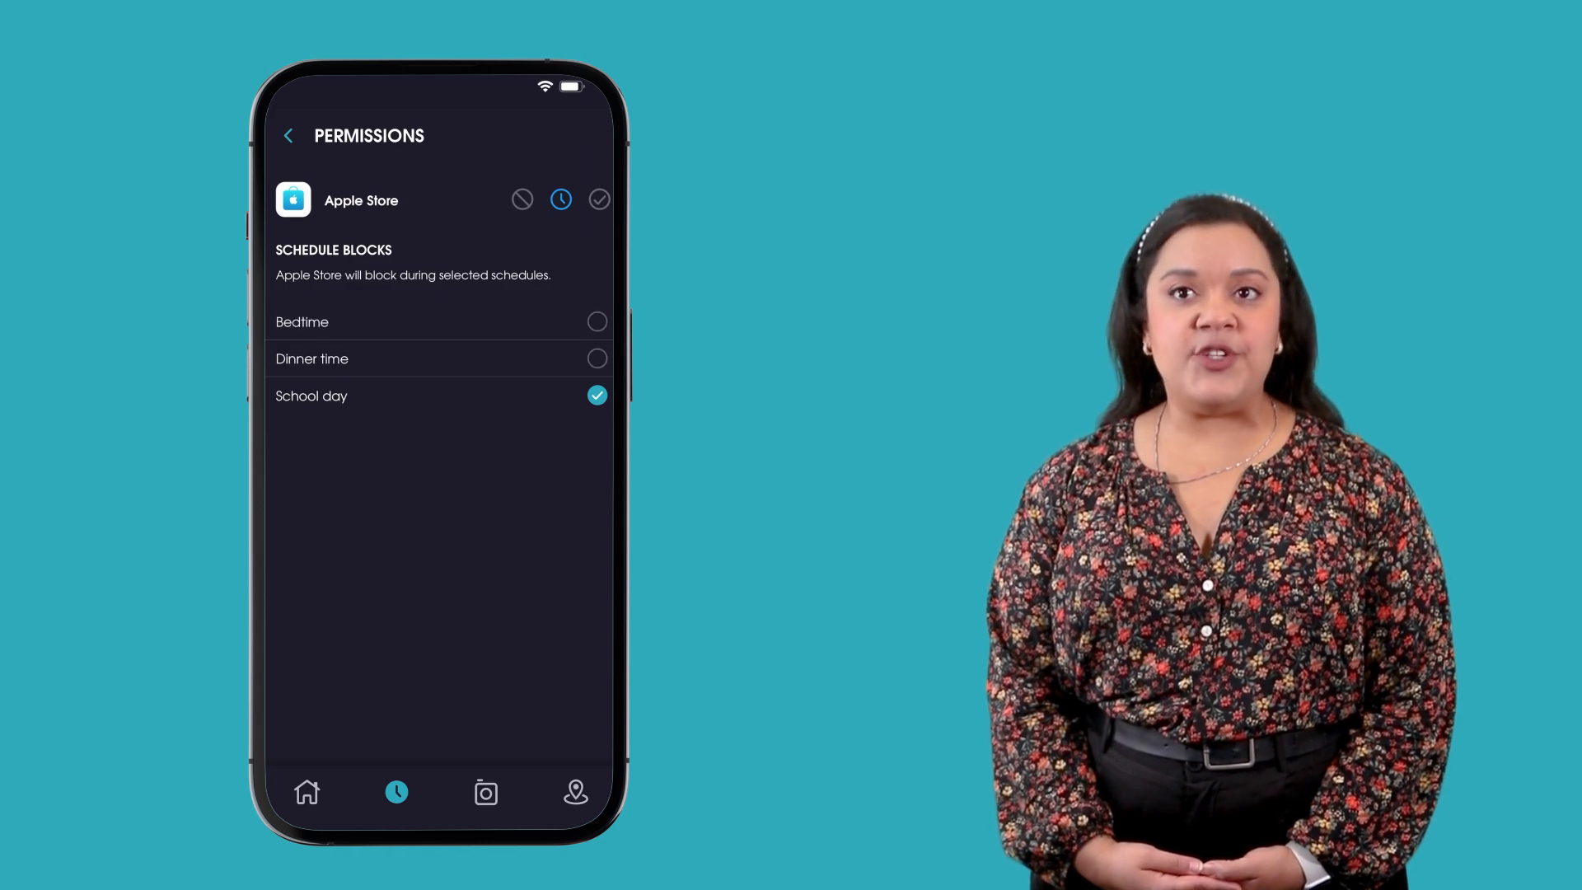
{"action": "left_click", "coordinate": [596, 394]}
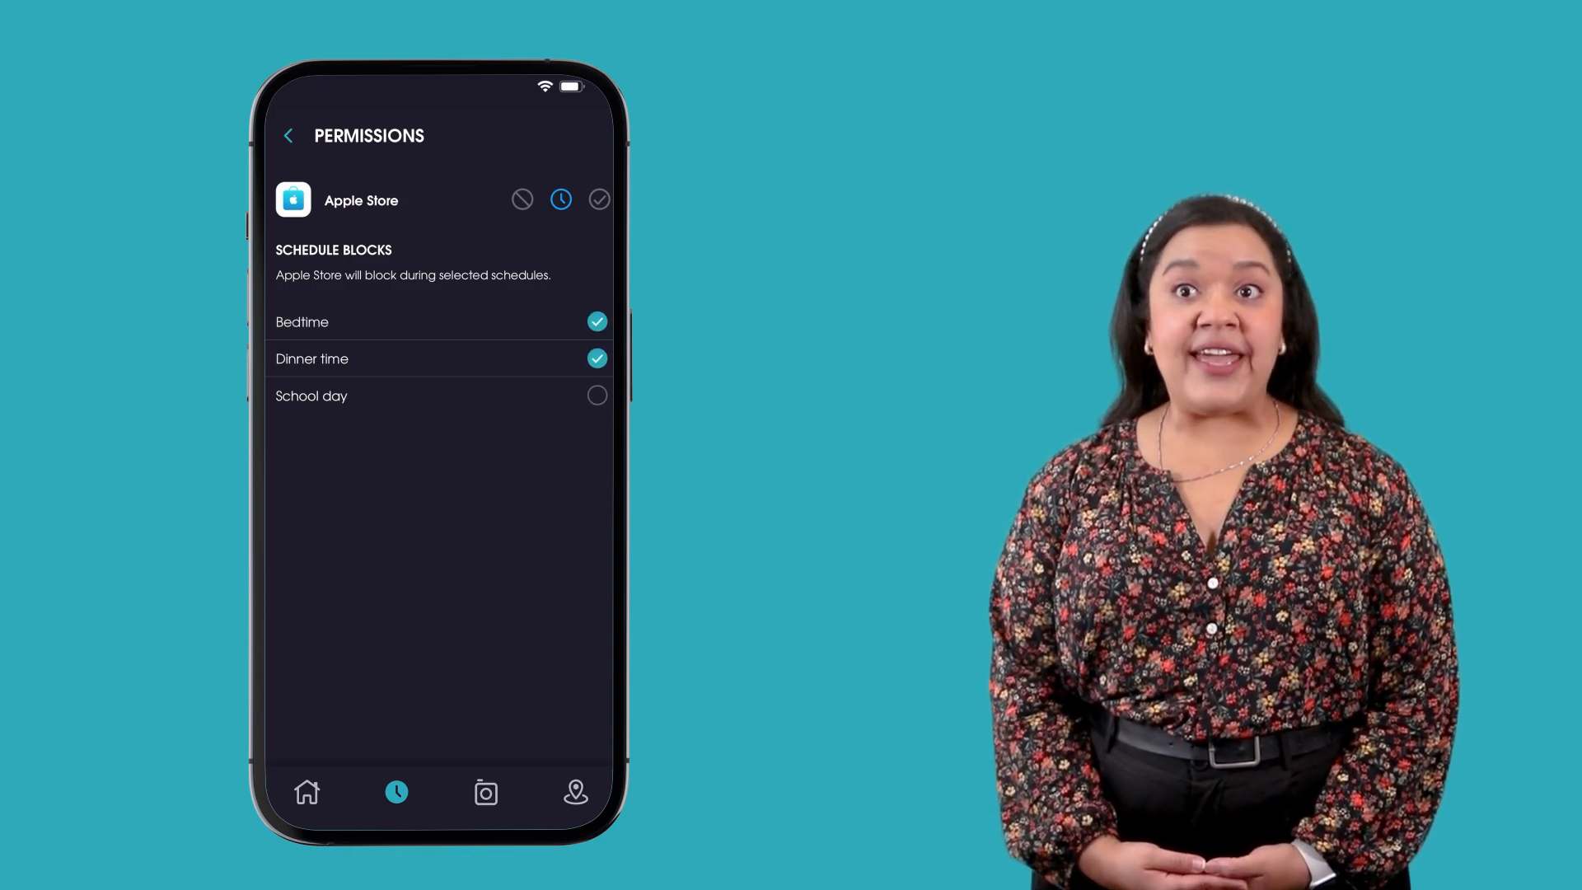
{"action": "left_click", "coordinate": [596, 396]}
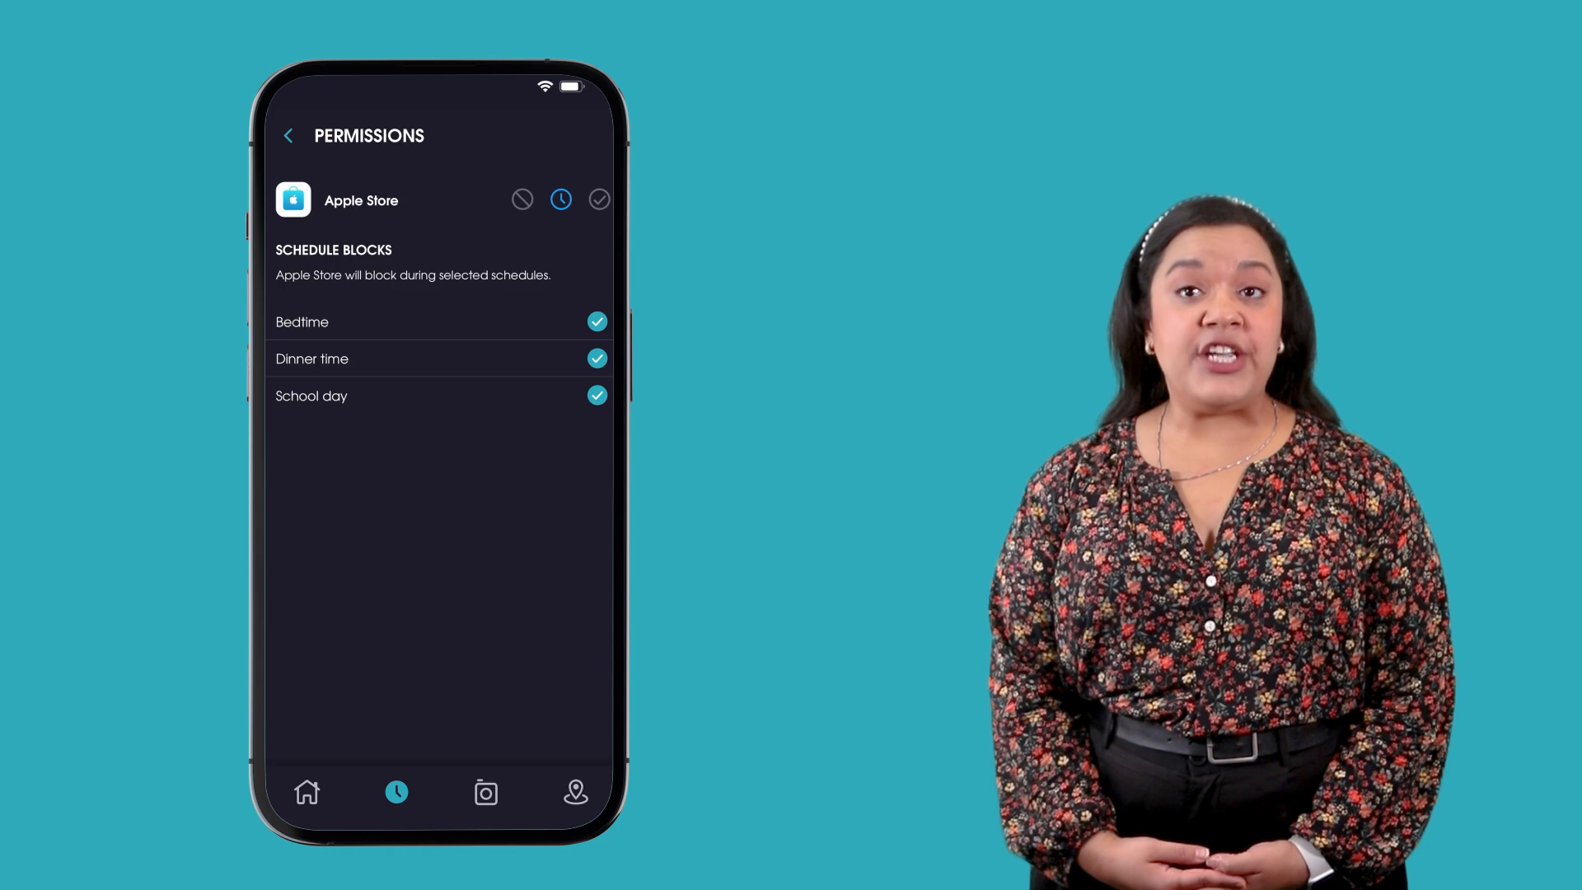
{"action": "left_click", "coordinate": [598, 200]}
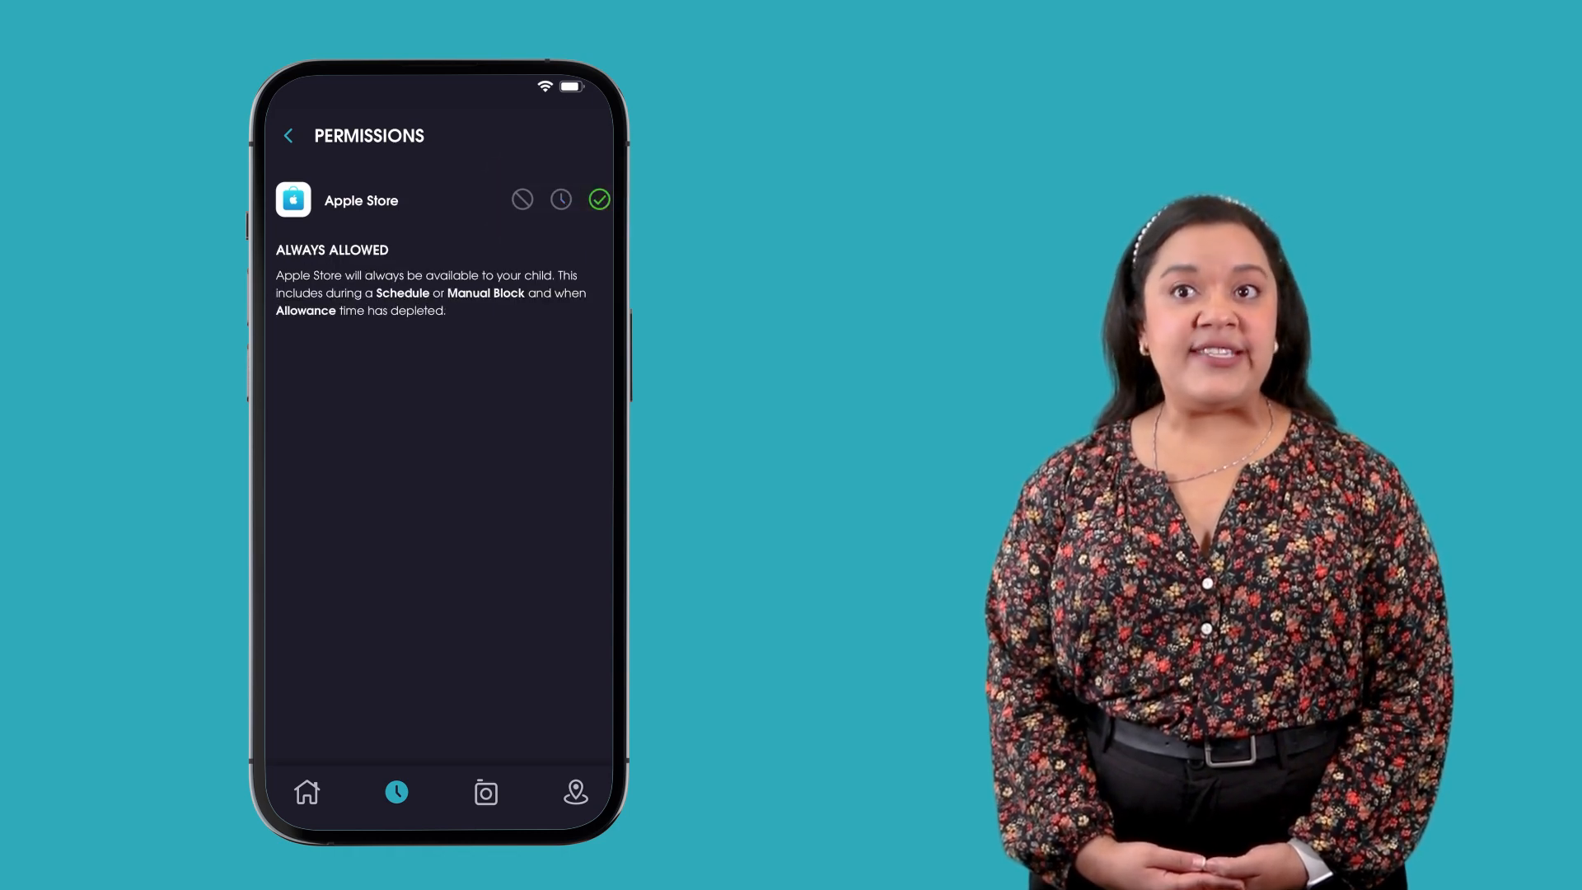
{"action": "left_click", "coordinate": [521, 199]}
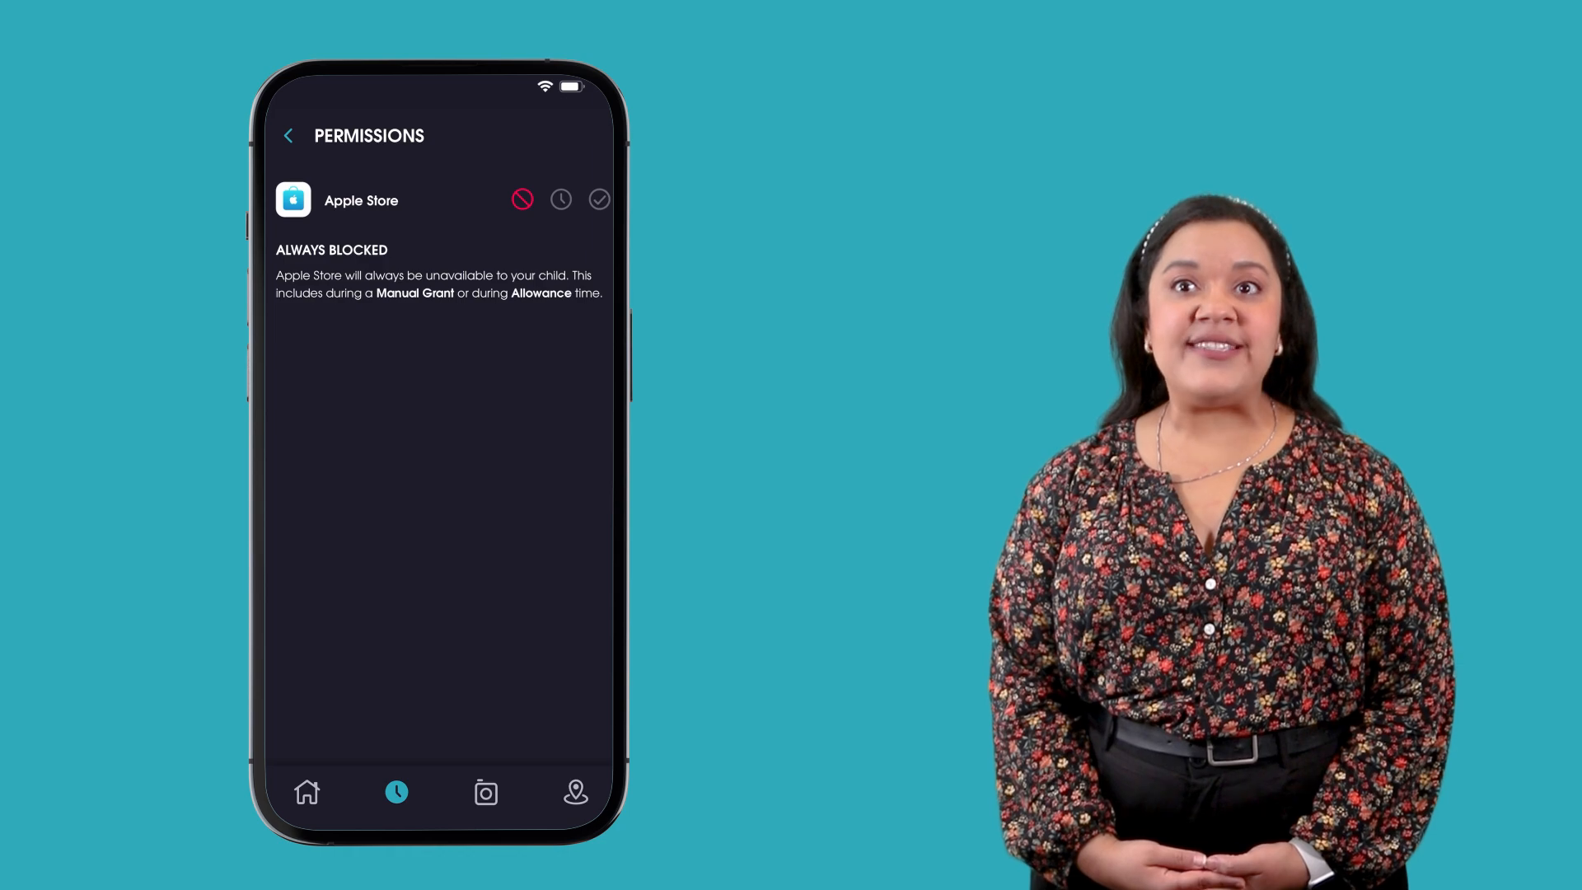